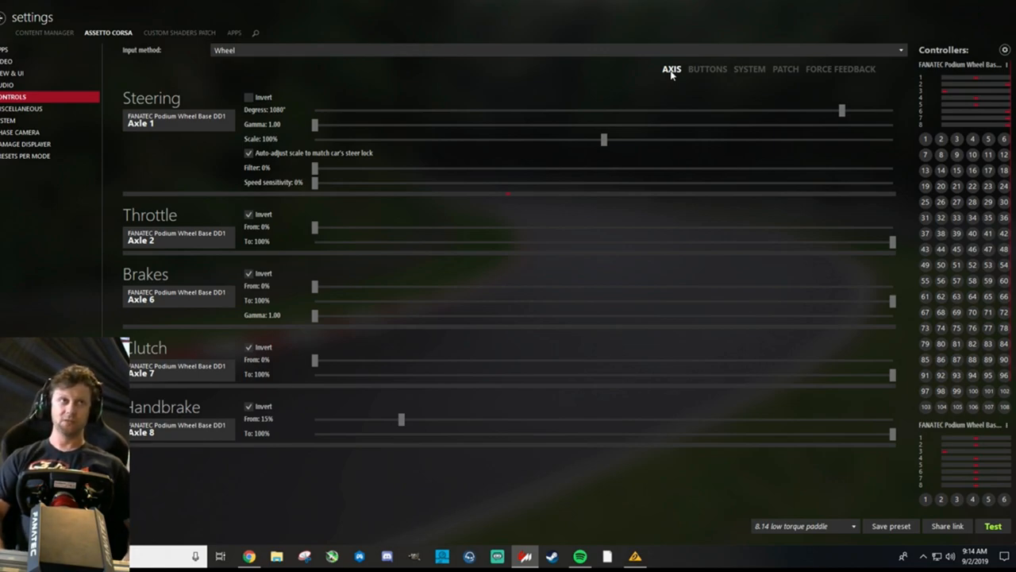
pyautogui.moveTo(676, 85)
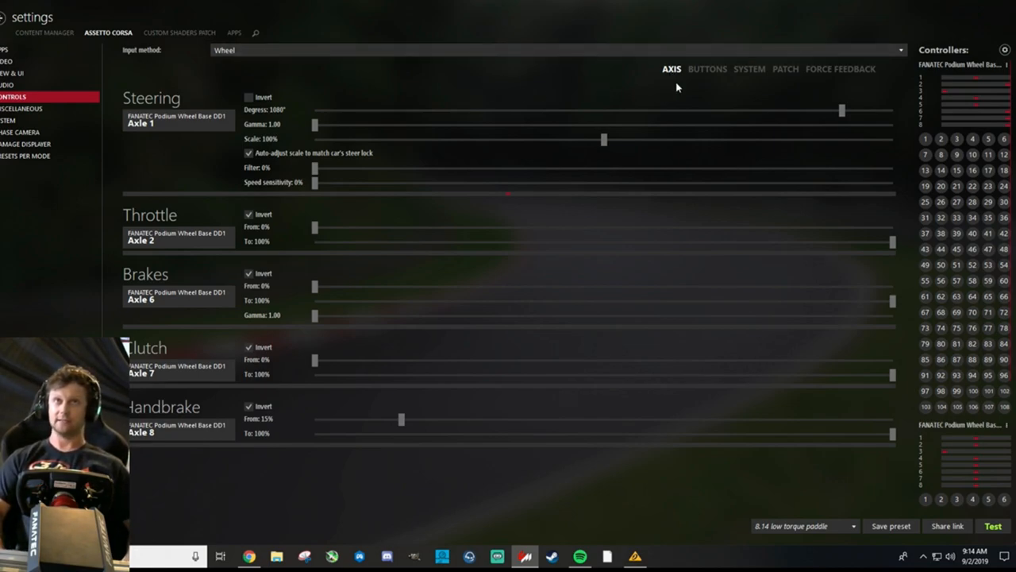
pyautogui.moveTo(378, 88)
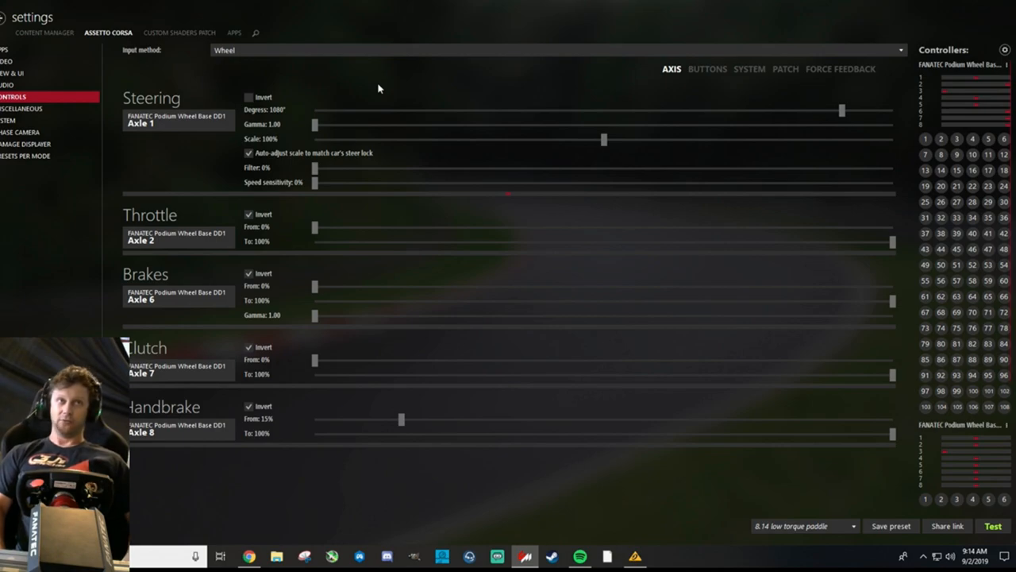
pyautogui.moveTo(284, 118)
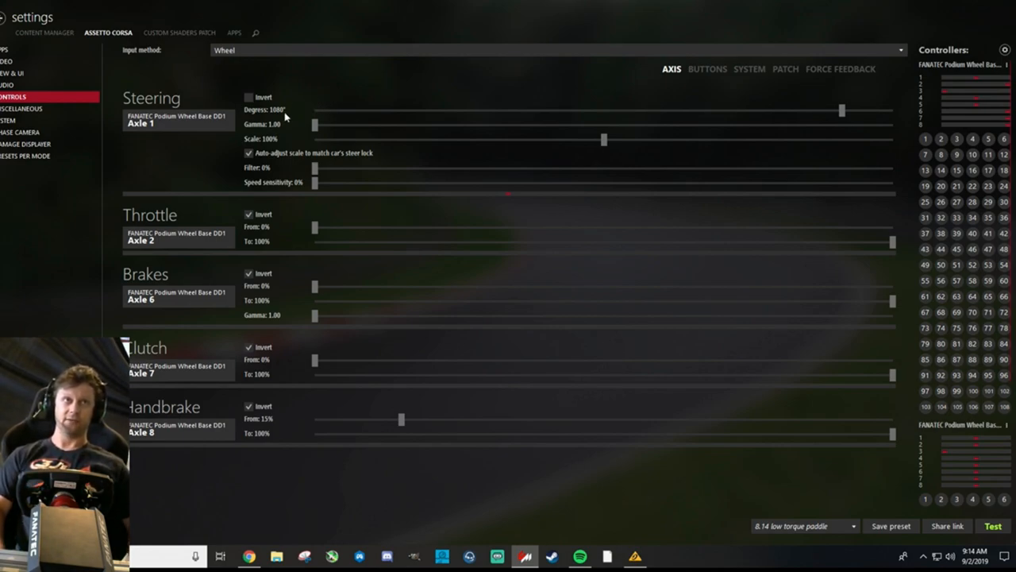
pyautogui.moveTo(267, 135)
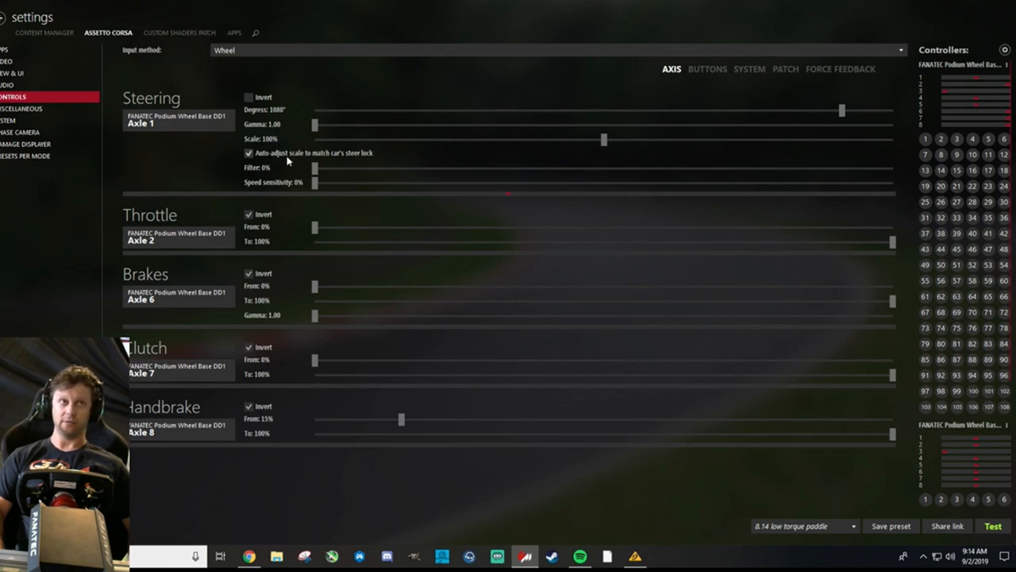
pyautogui.moveTo(313, 153)
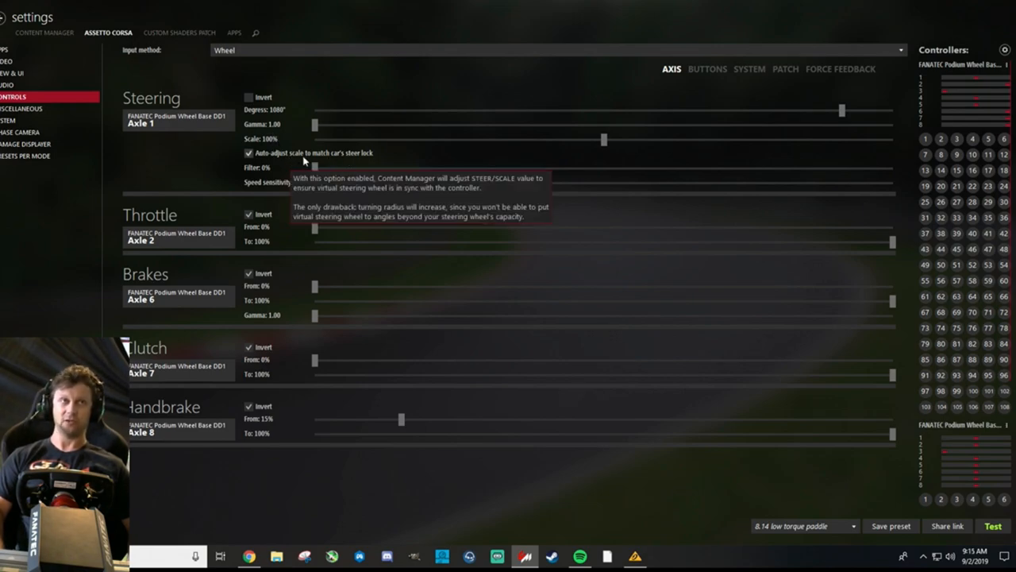
pyautogui.moveTo(271, 175)
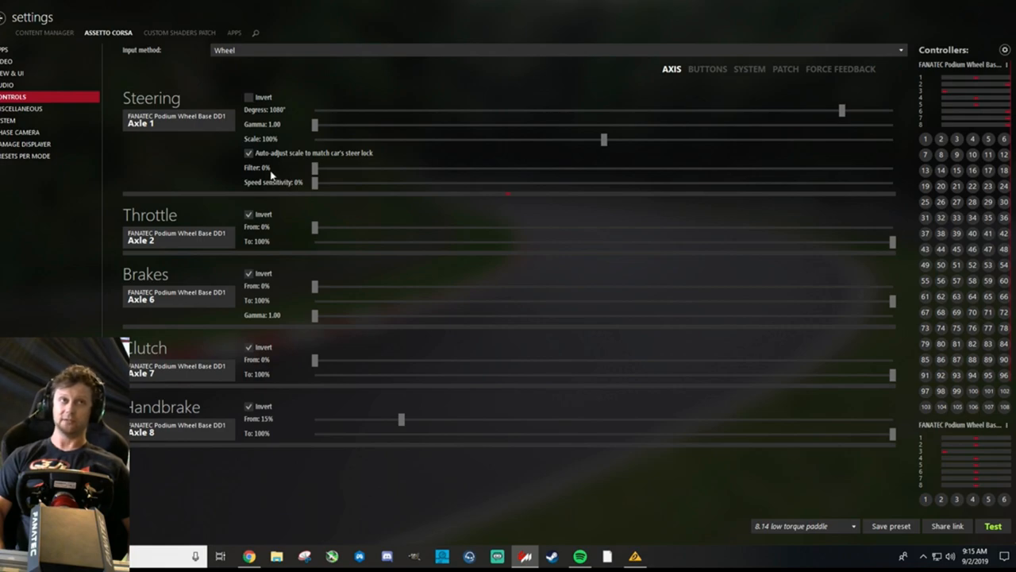
pyautogui.moveTo(293, 184)
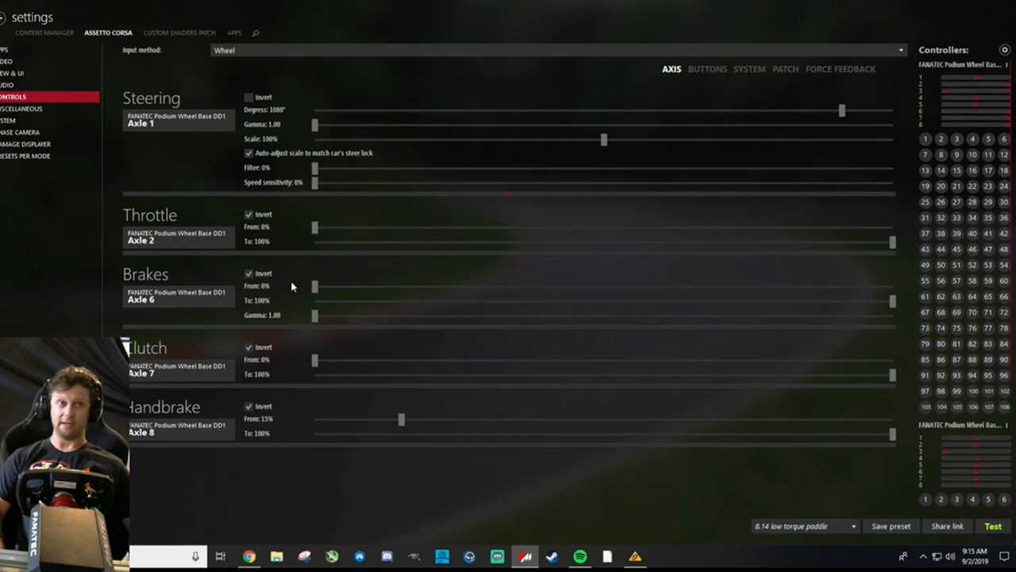
pyautogui.moveTo(278, 432)
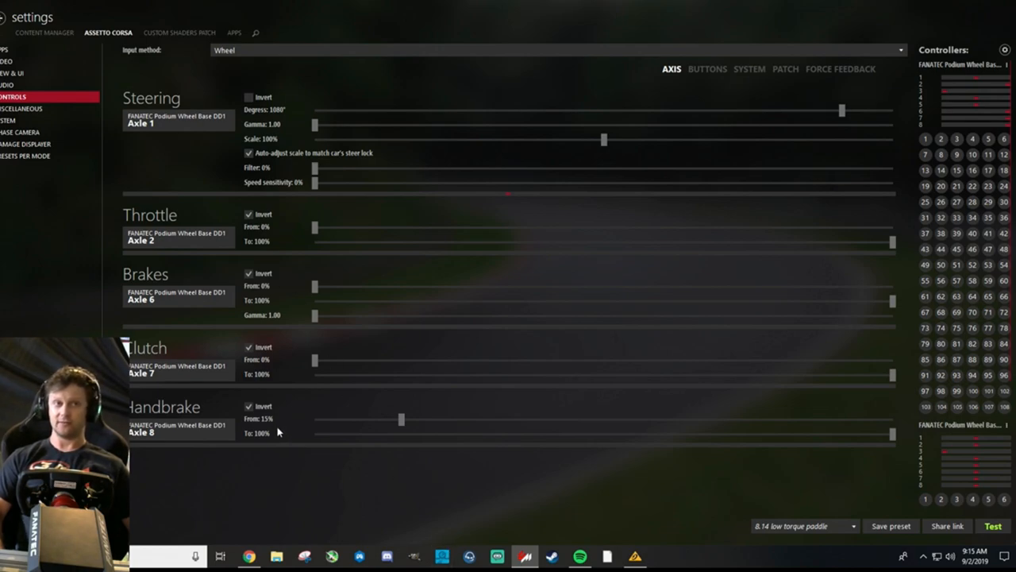
pyautogui.moveTo(286, 454)
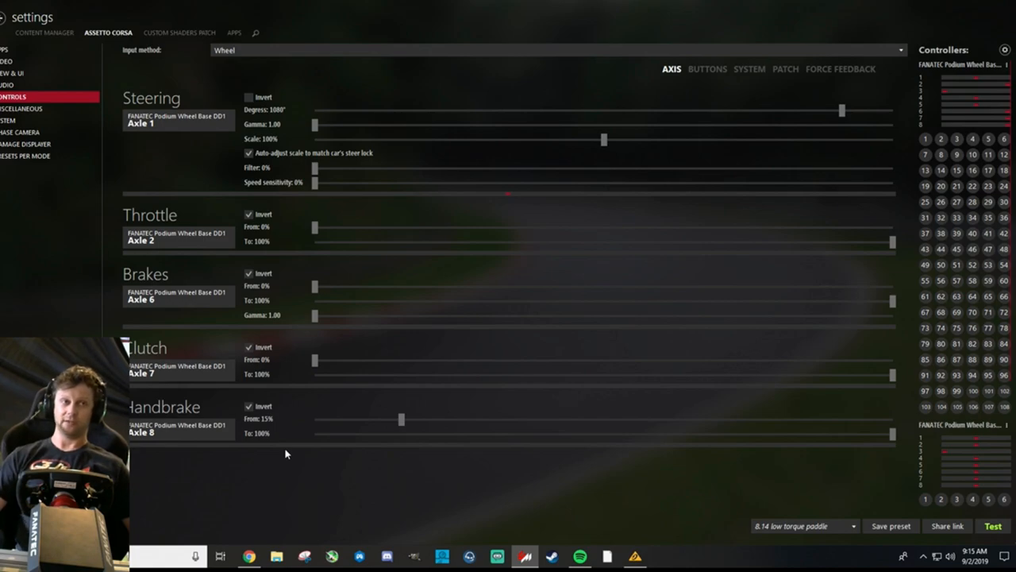
pyautogui.moveTo(690, 120)
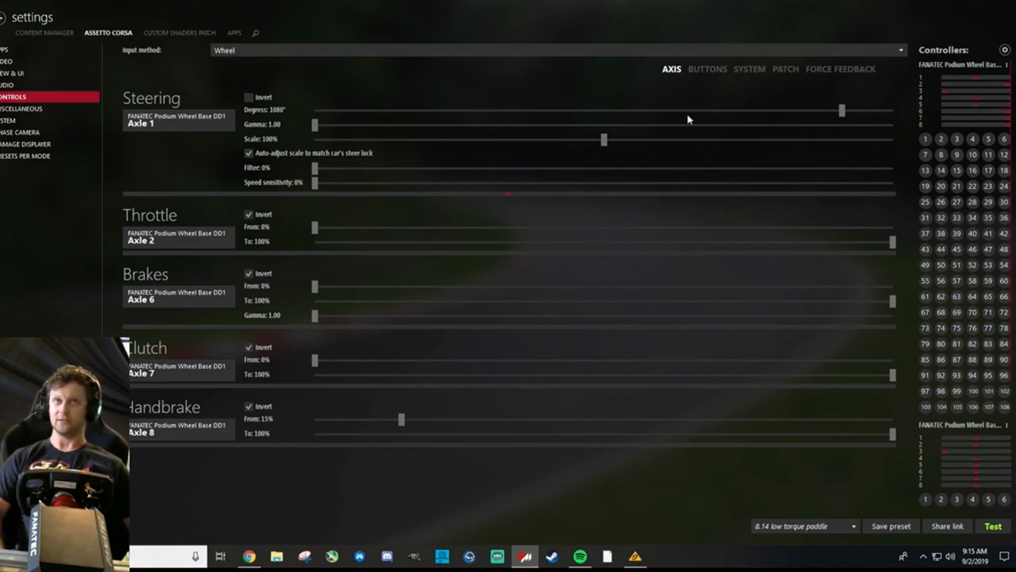
# Show the wheel's force feedback settings, gain 85% and road effect 15%
pyautogui.click(840, 68)
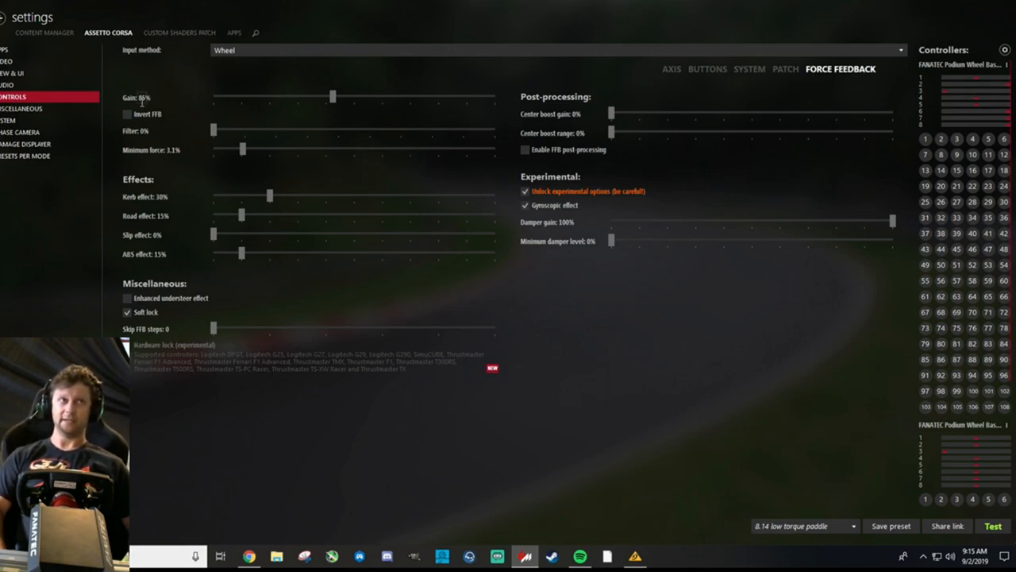
pyautogui.moveTo(489, 439)
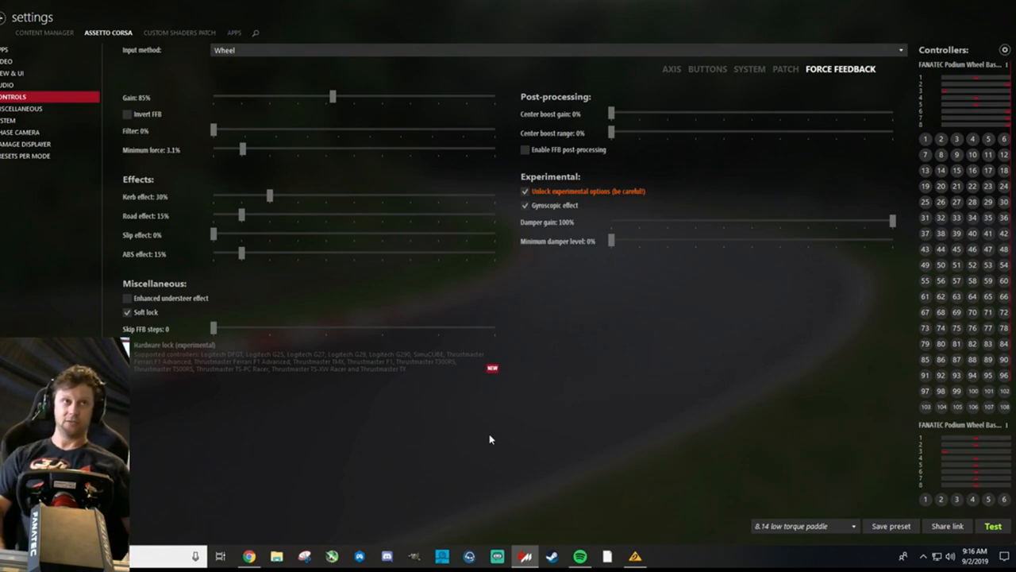
pyautogui.moveTo(166, 115)
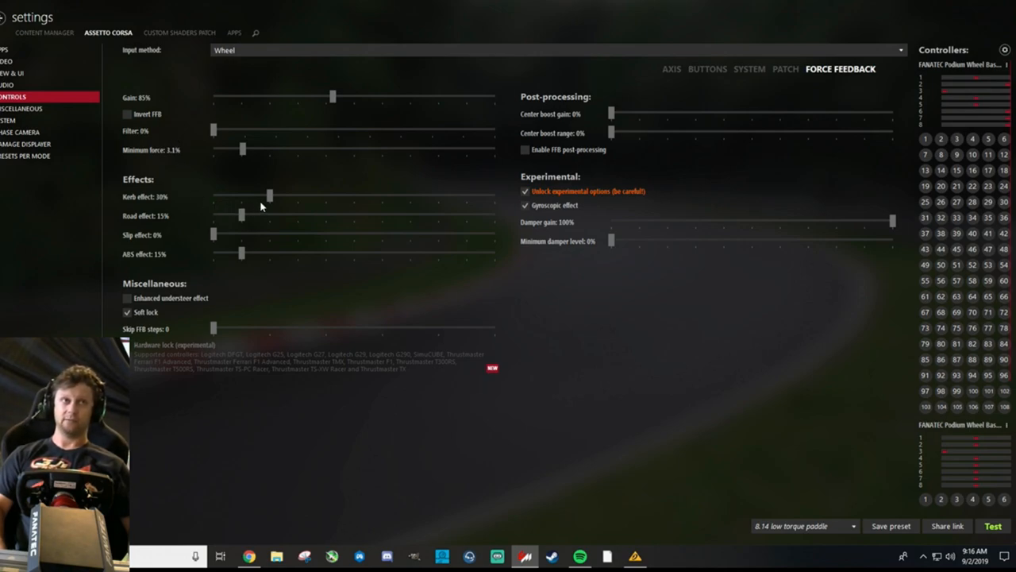
# Lower the road effect from 15% to 0%, matching kerb, slip and ABS
pyautogui.moveTo(270, 195); pyautogui.dragTo(212, 196)
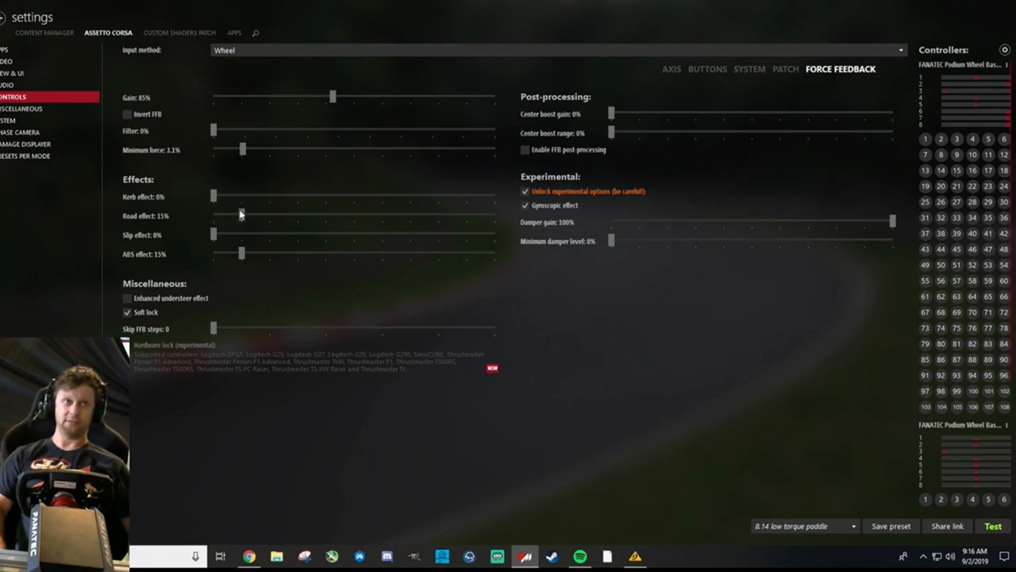
pyautogui.moveTo(241, 216); pyautogui.dragTo(213, 216)
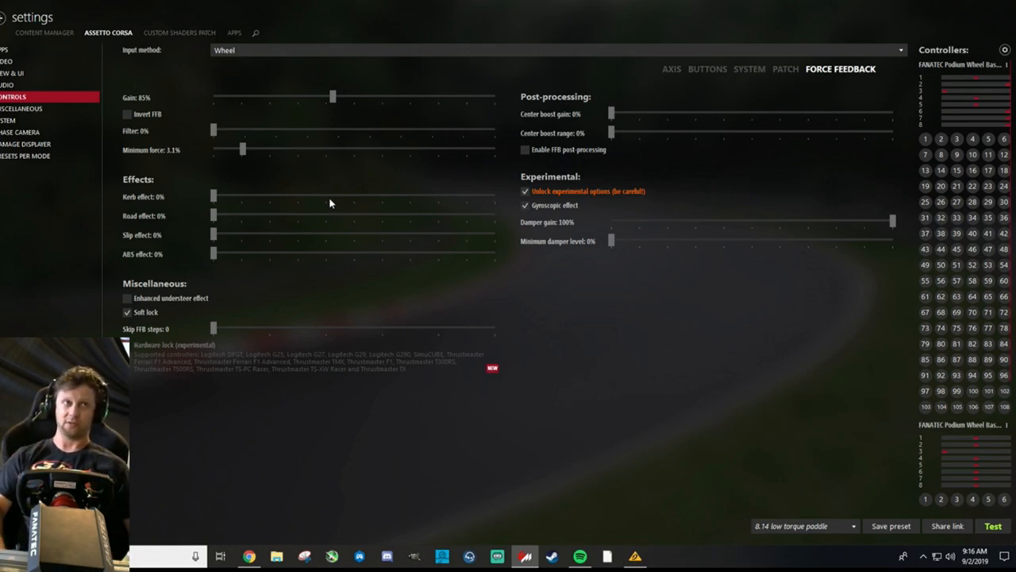
pyautogui.moveTo(293, 235)
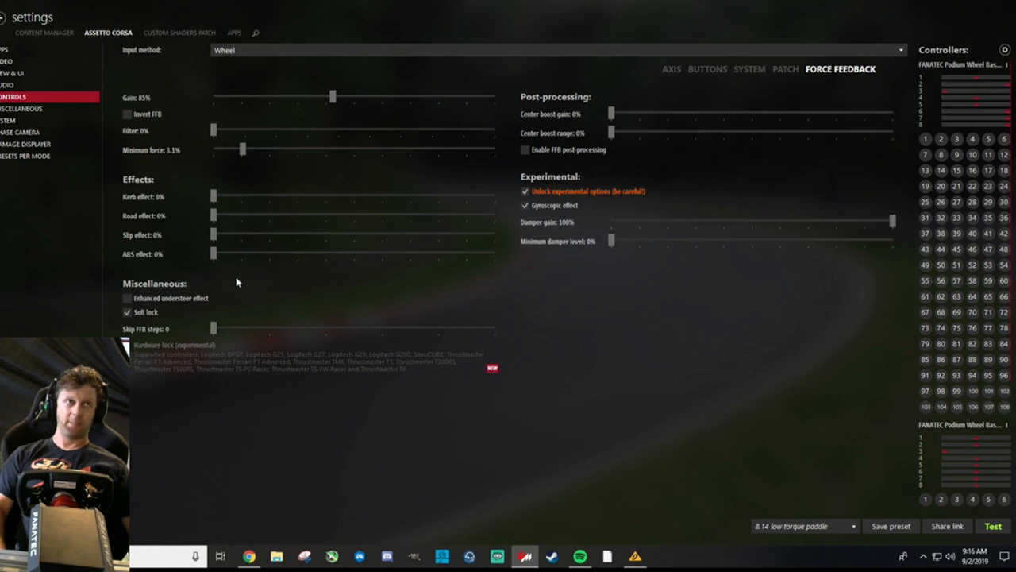
pyautogui.moveTo(162, 205)
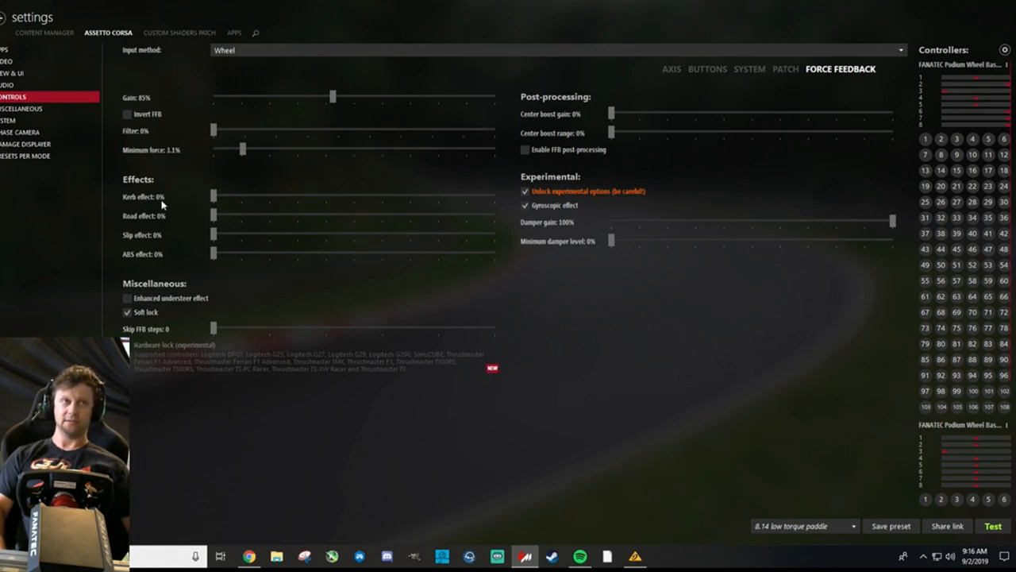
pyautogui.moveTo(151, 222)
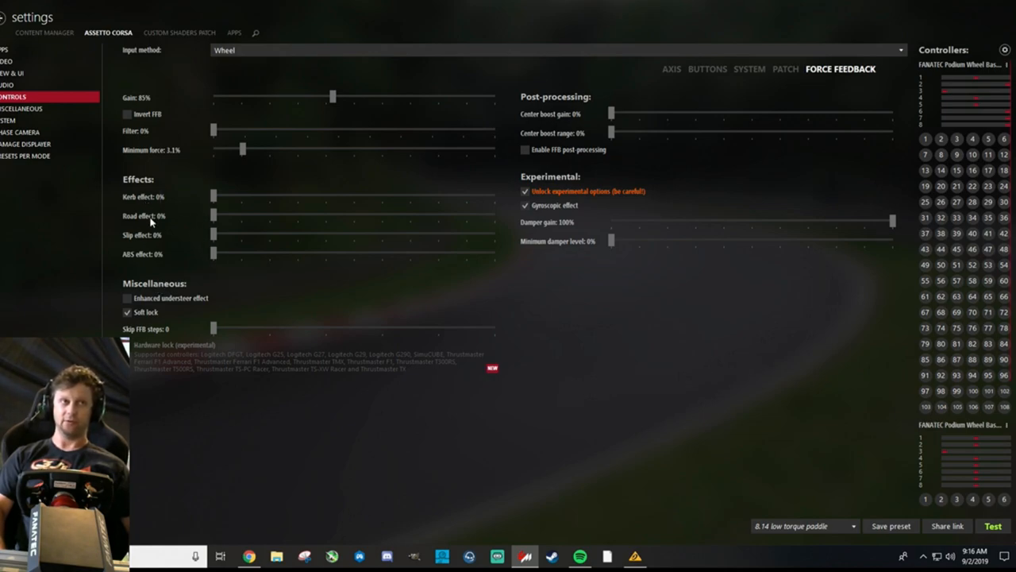
pyautogui.moveTo(151, 240)
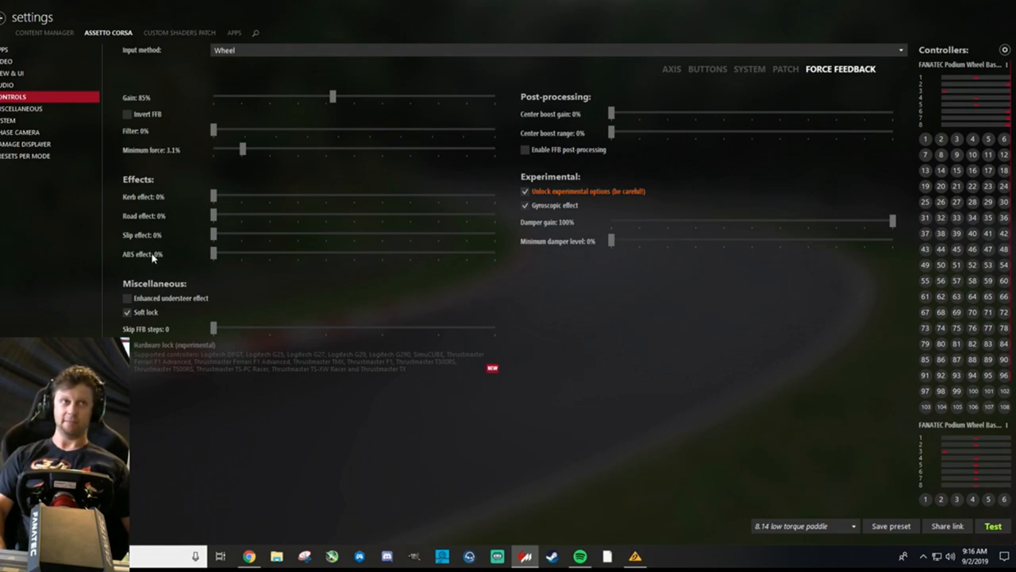
pyautogui.moveTo(270, 298)
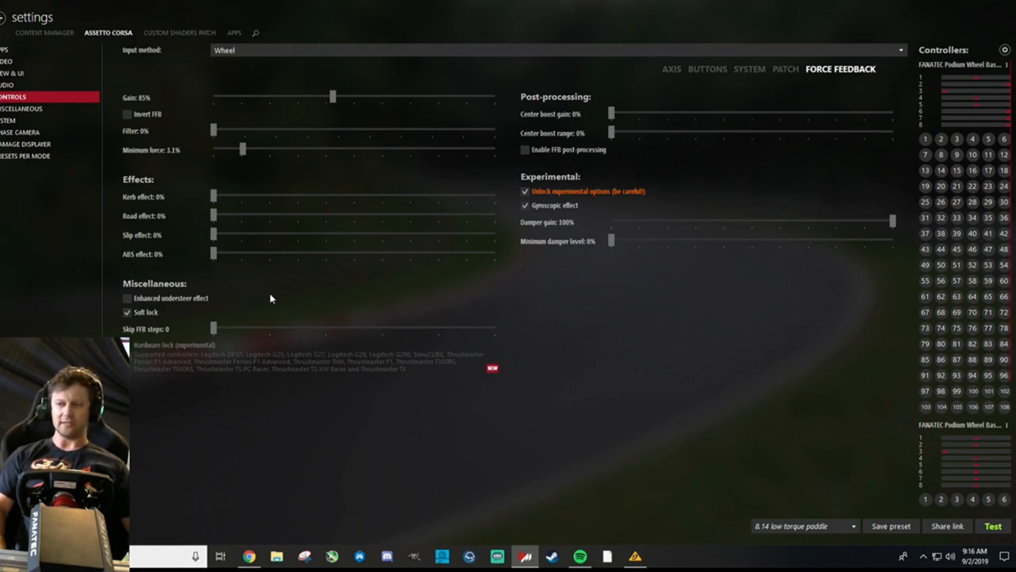
pyautogui.moveTo(292, 318)
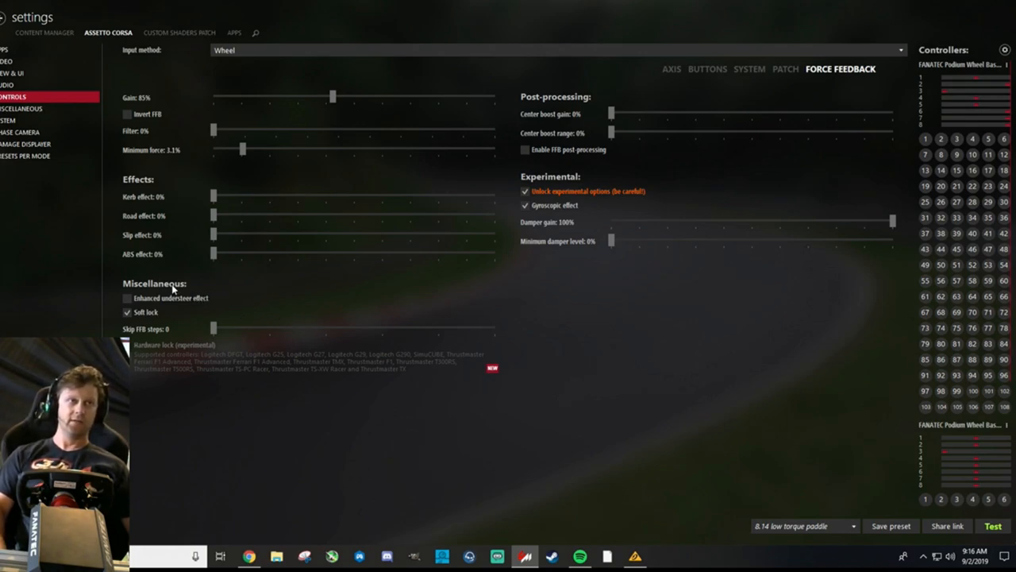
pyautogui.moveTo(178, 305)
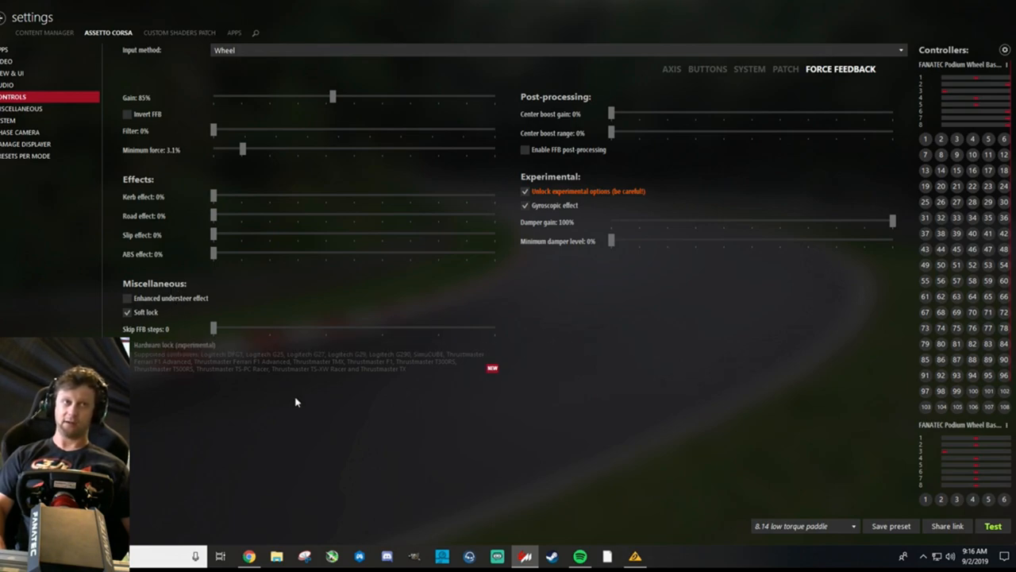
pyautogui.moveTo(599, 143)
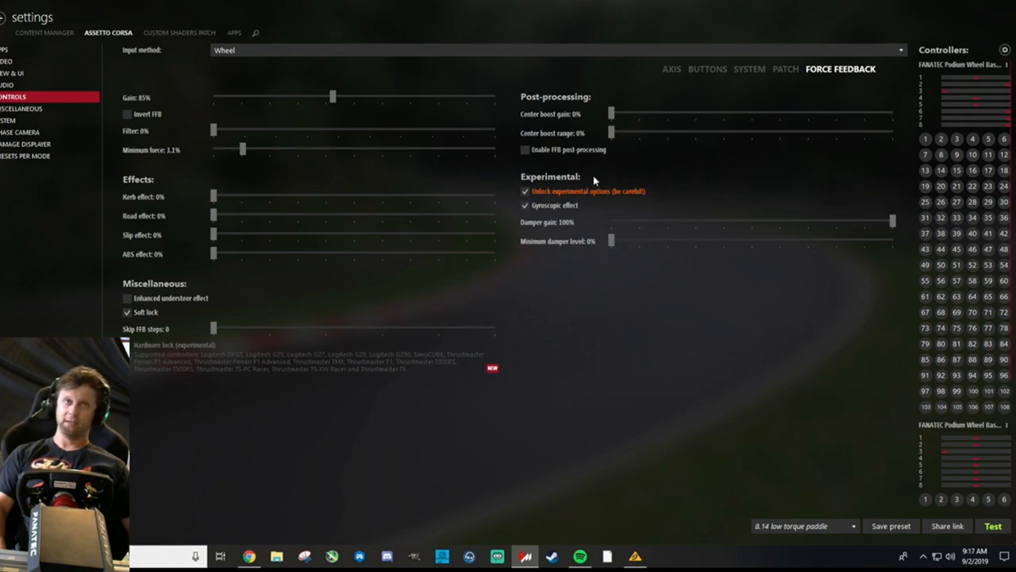
pyautogui.moveTo(550, 183)
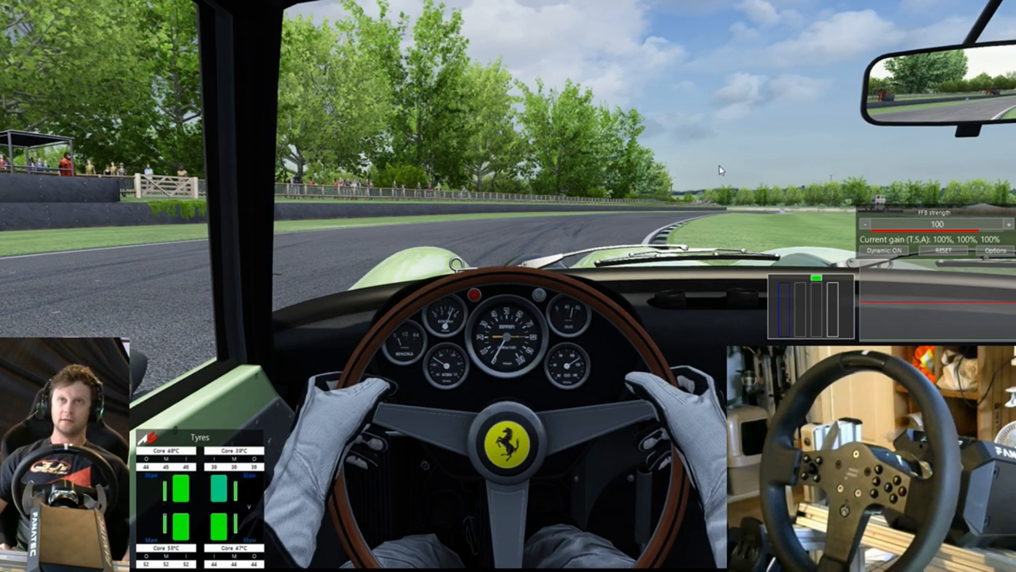
# Exit the Goodwood hotlap session and dismiss its results summary
pyautogui.press('Escape')
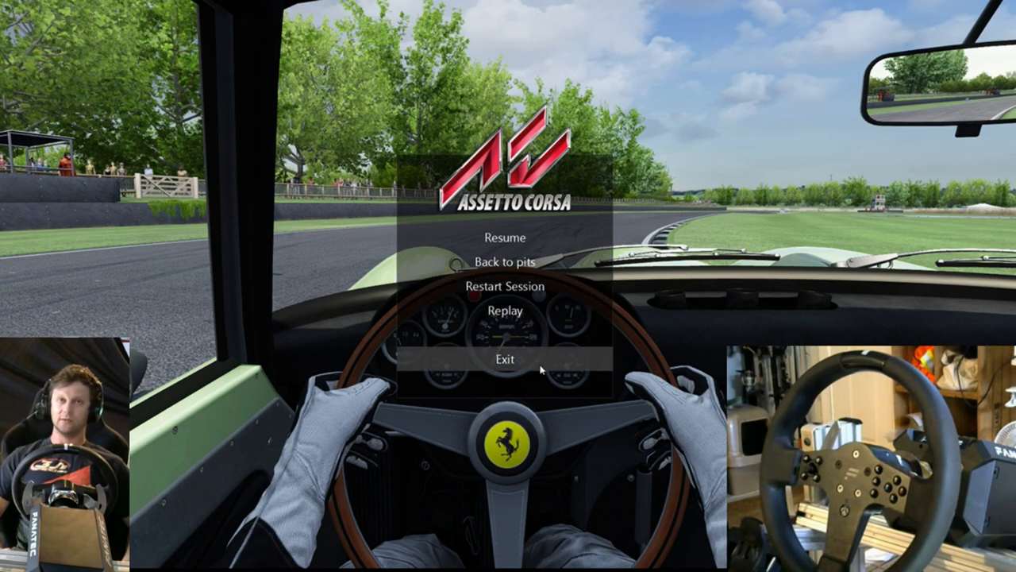
pyautogui.click(505, 359)
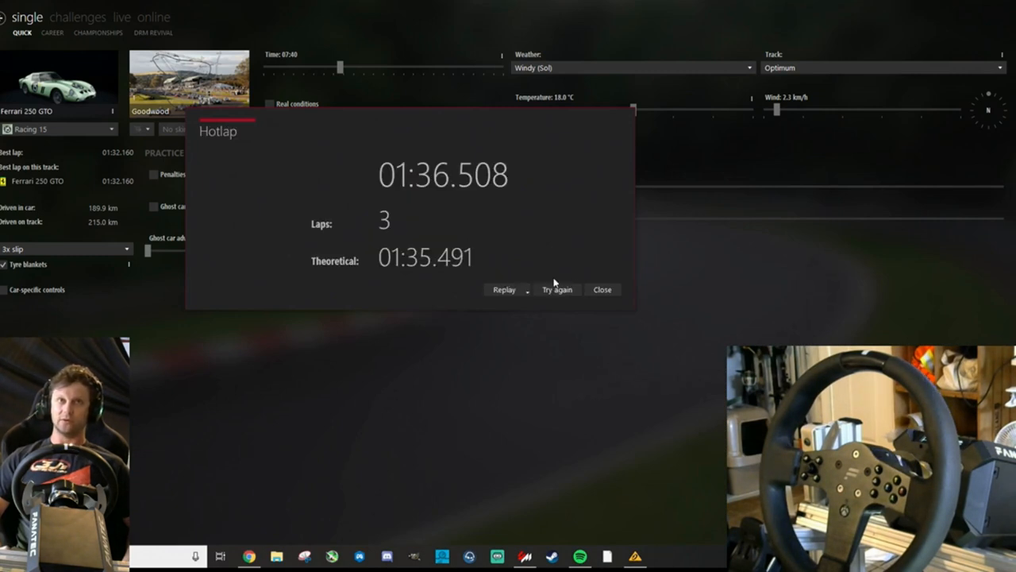
pyautogui.click(602, 289)
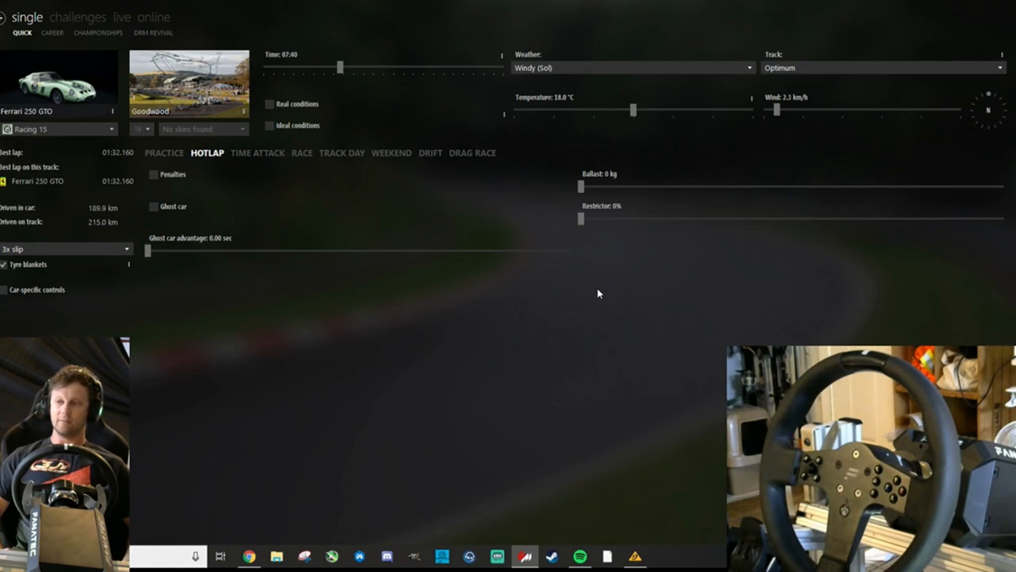